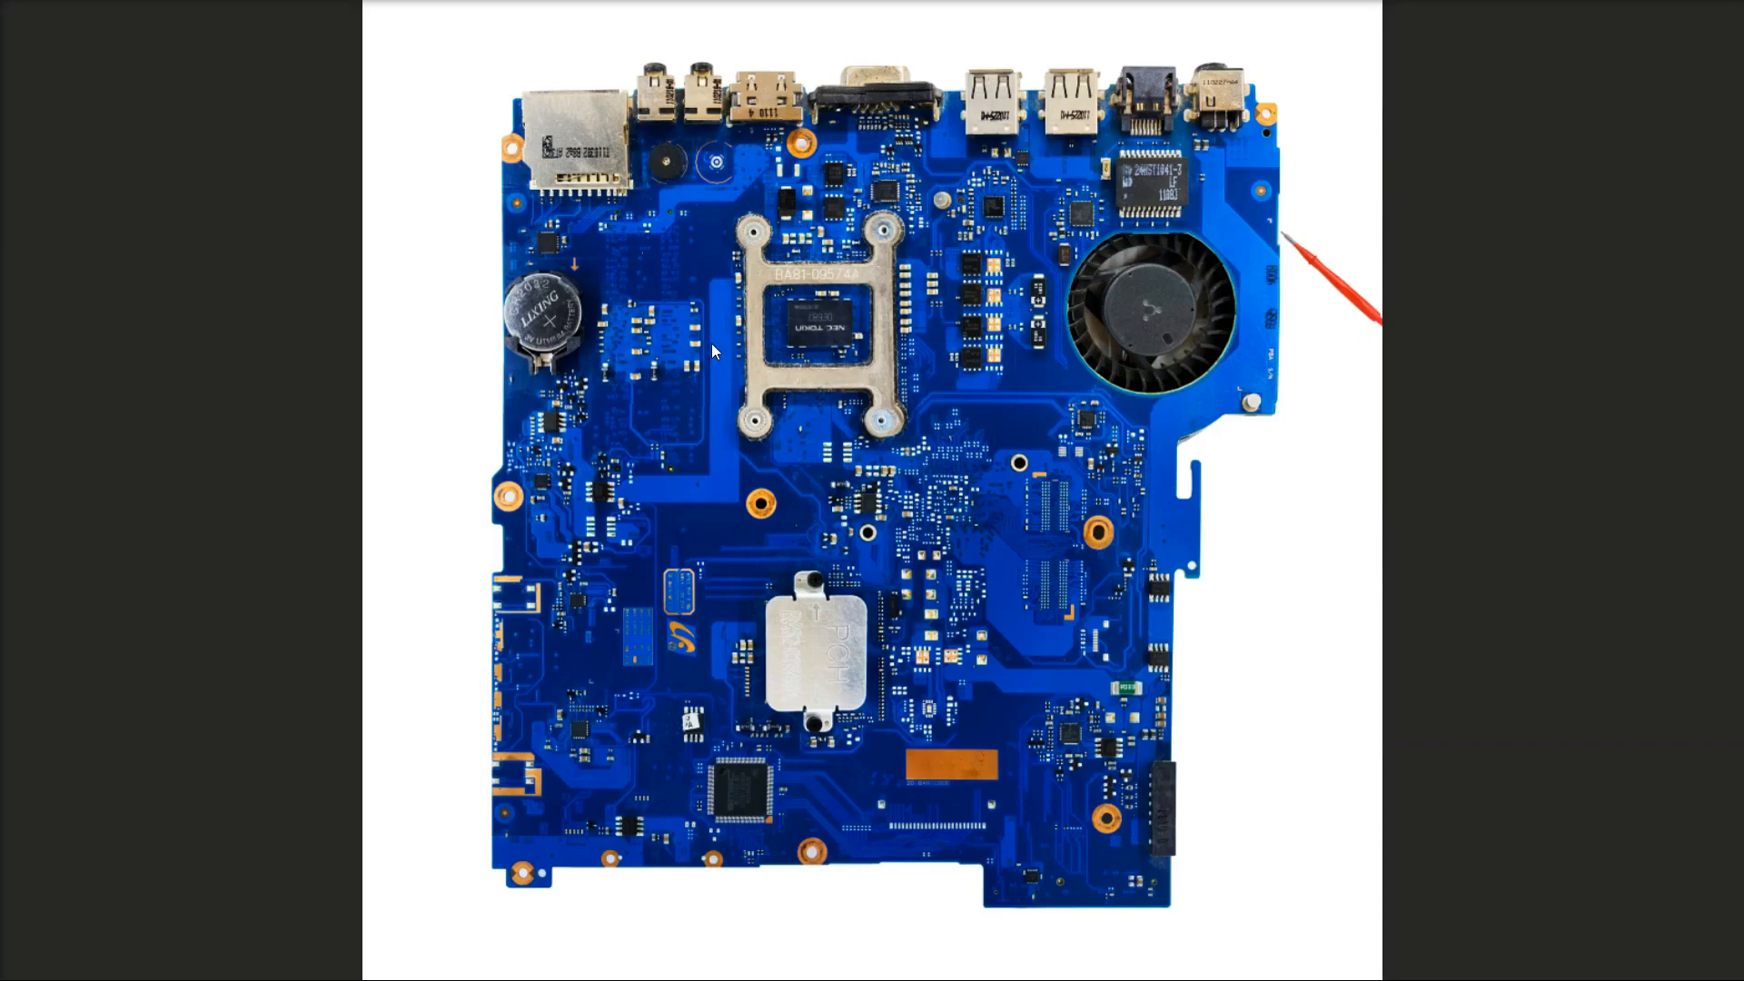
pyautogui.moveTo(1347, 183)
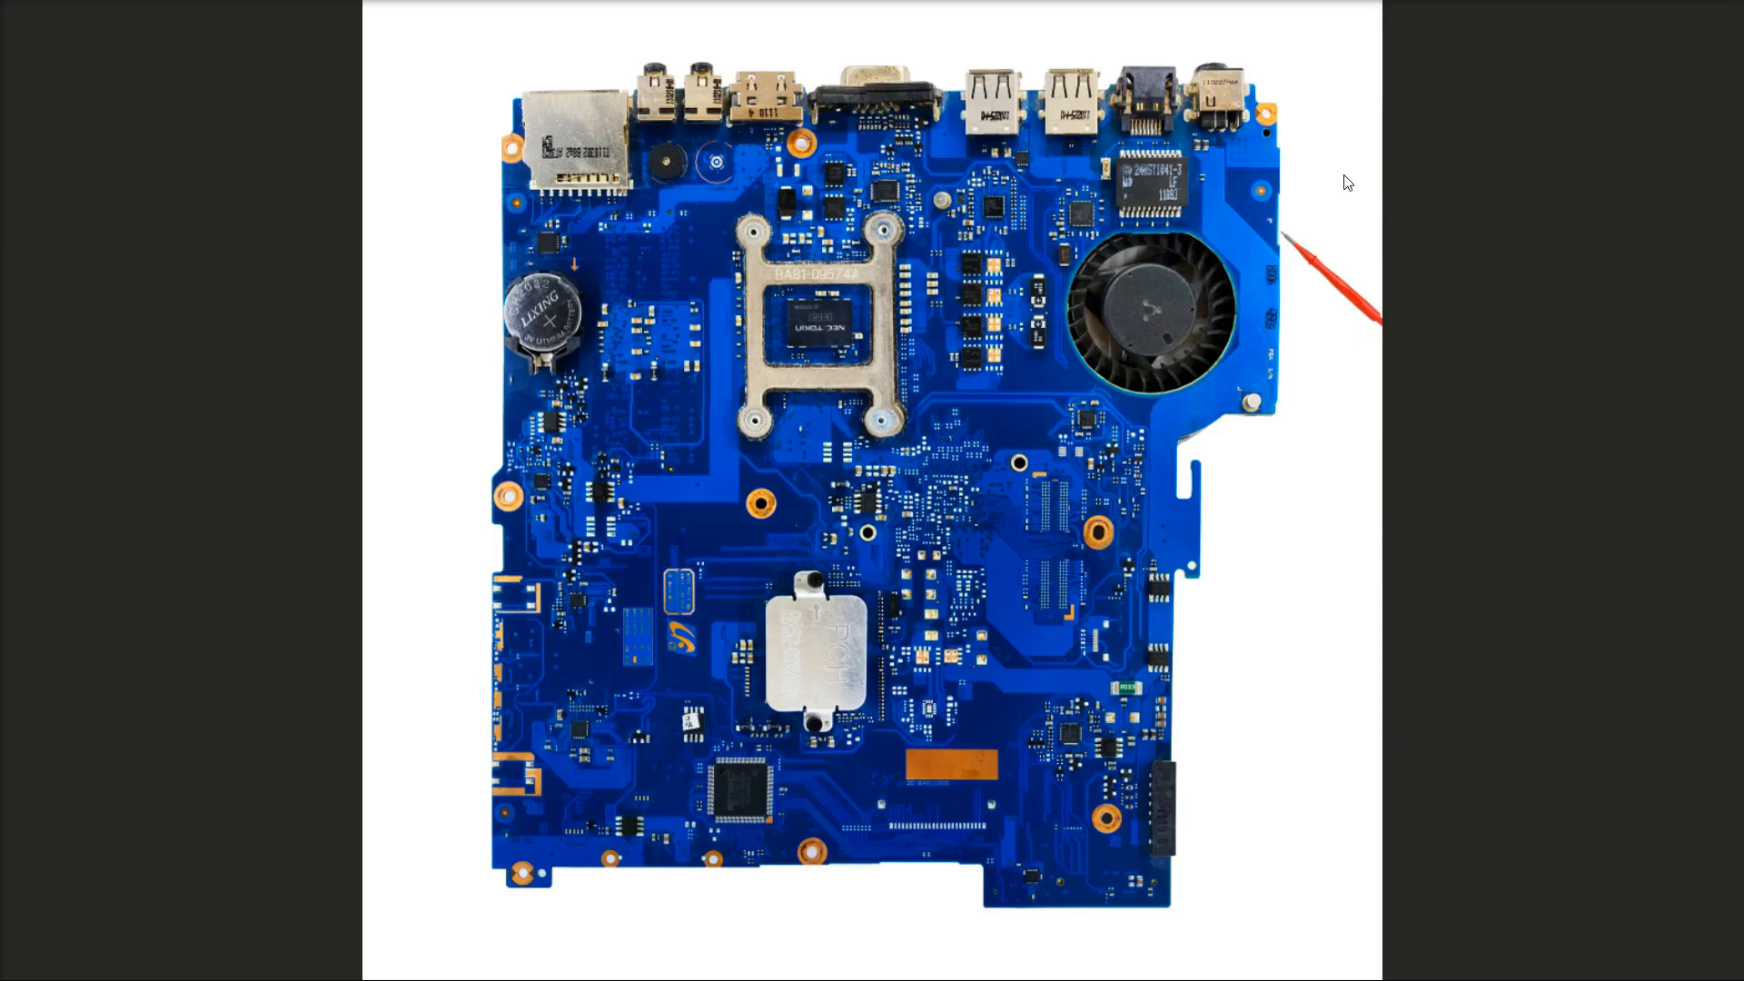
pyautogui.moveTo(1213, 105)
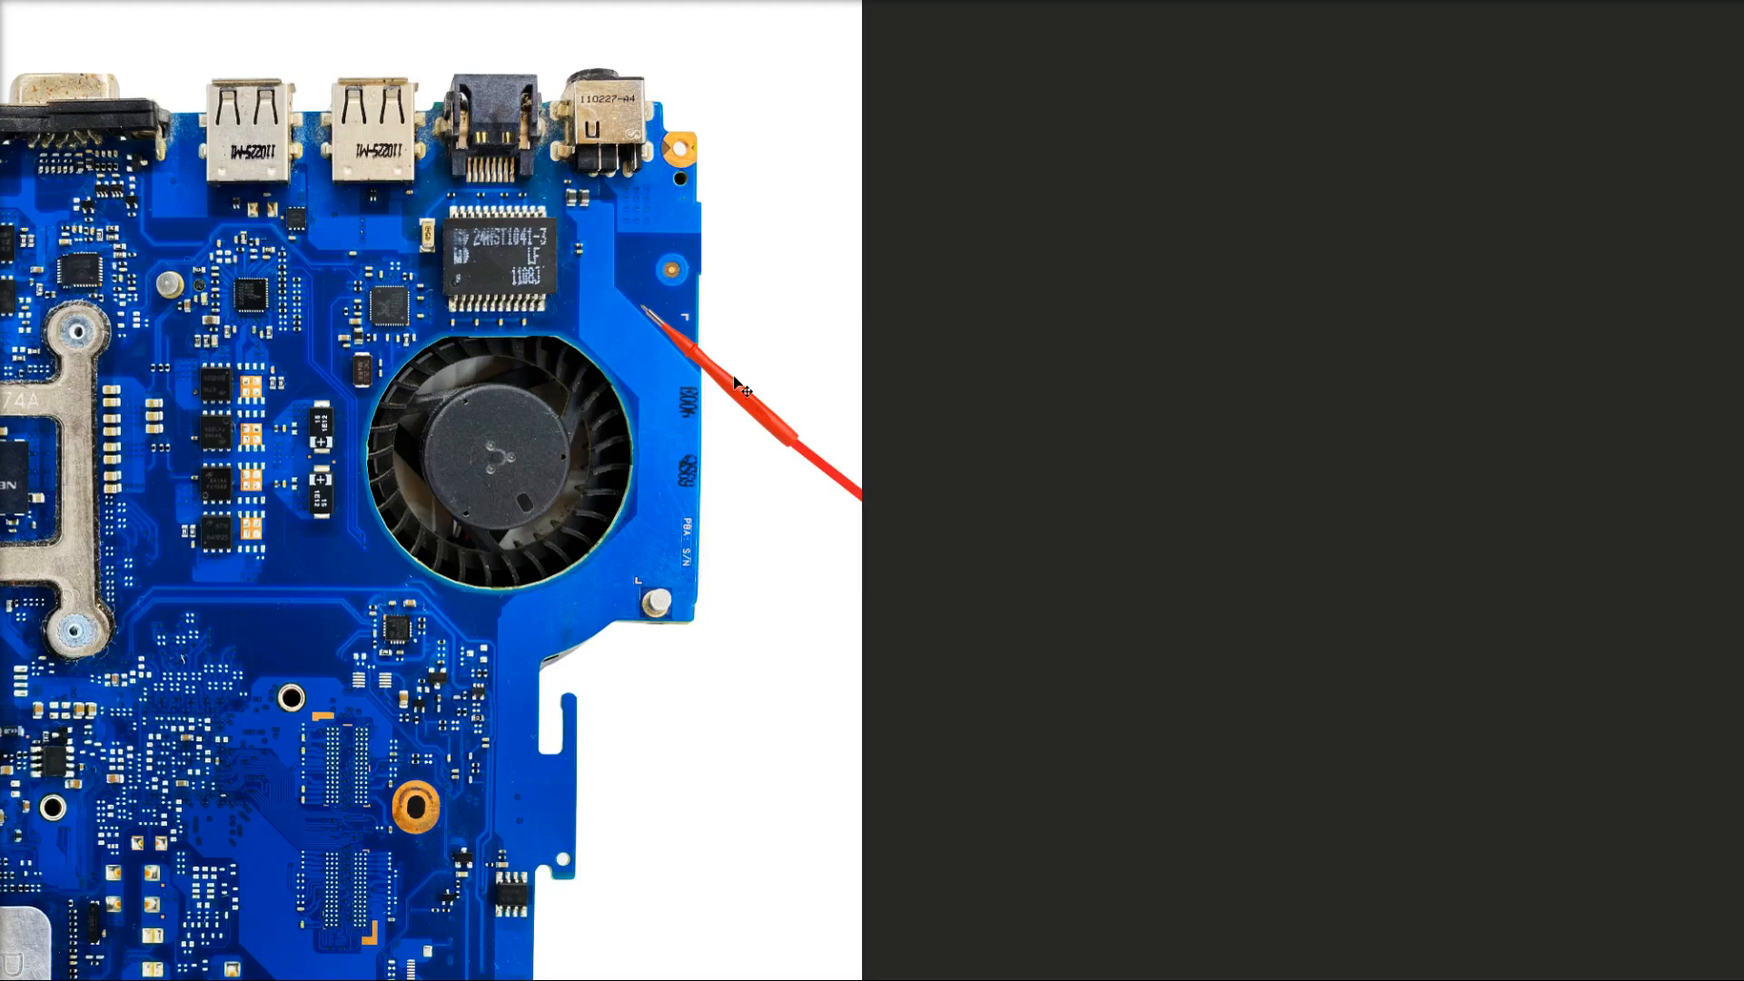
pyautogui.moveTo(740, 356)
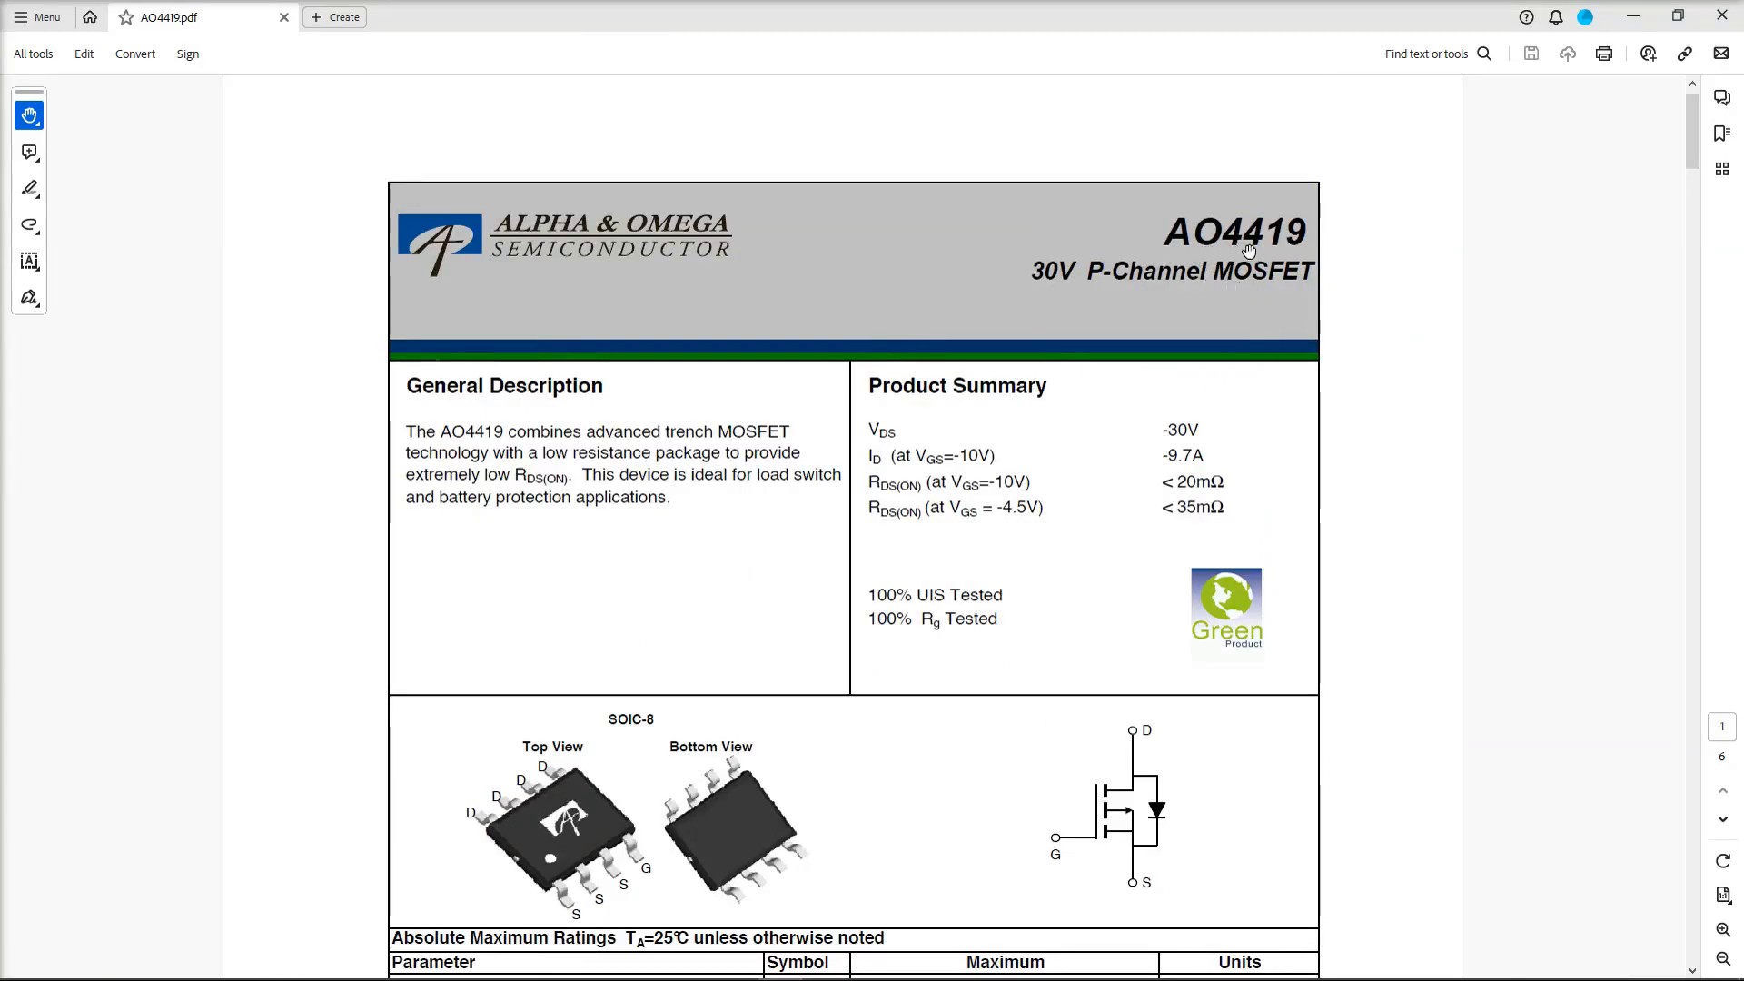
pyautogui.moveTo(1065, 288)
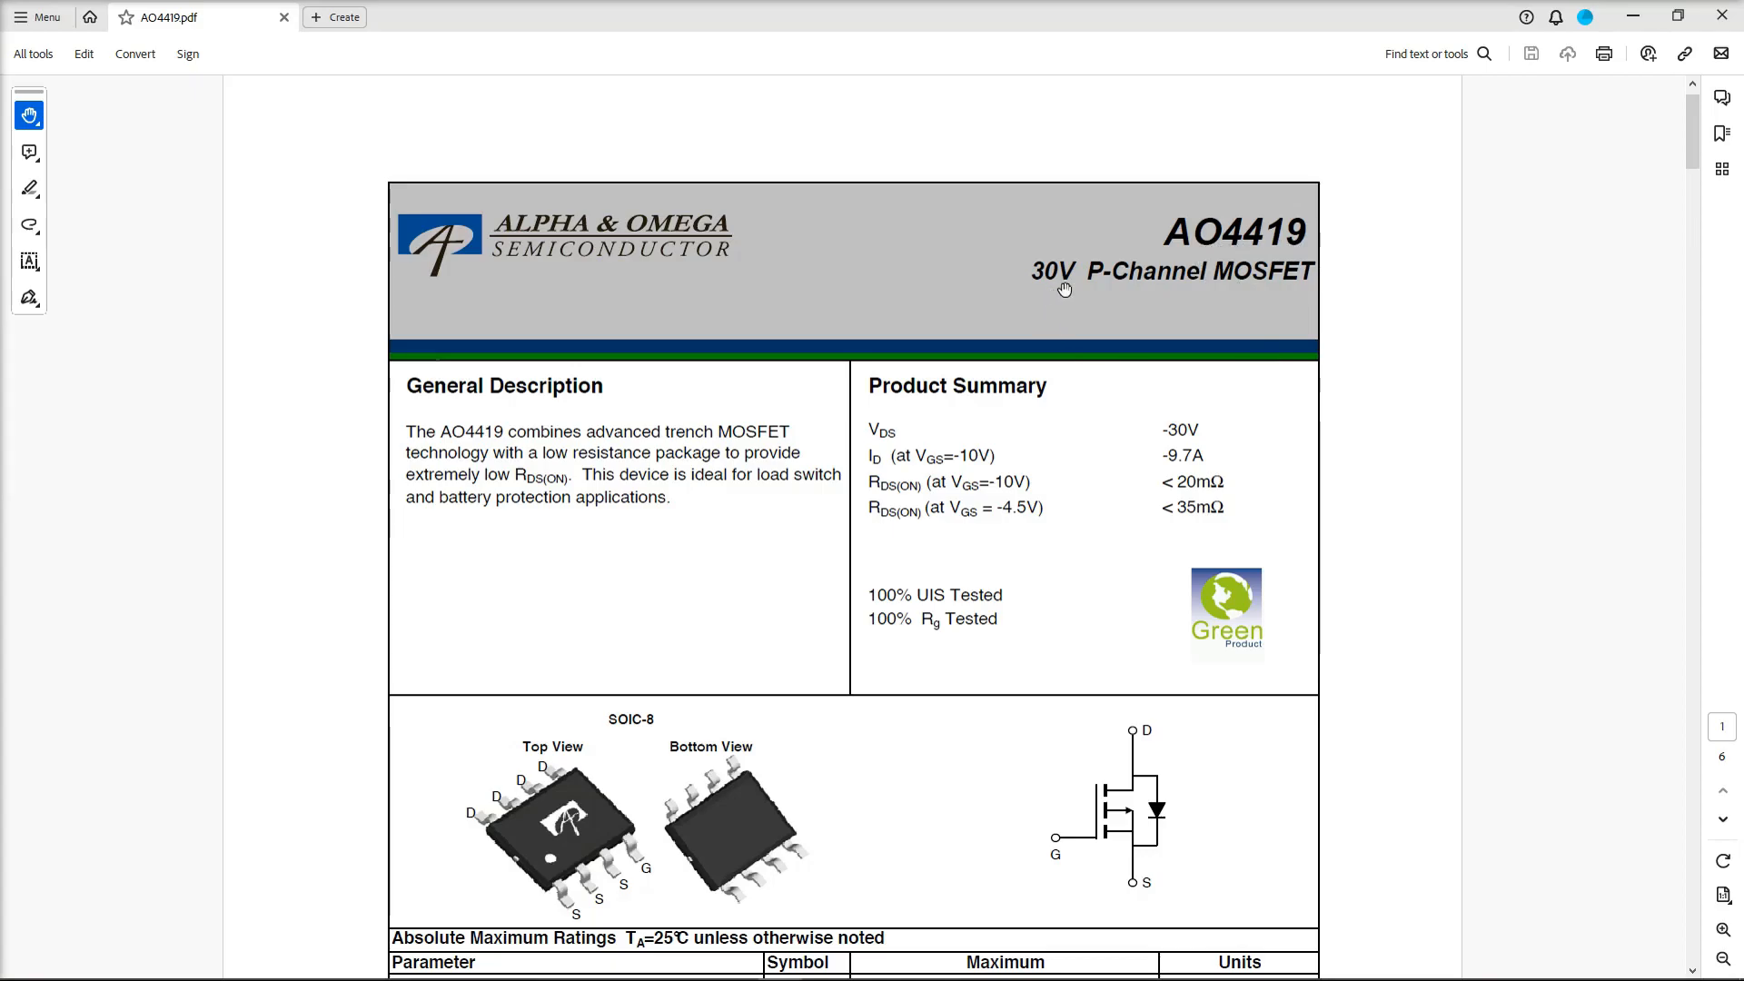
pyautogui.moveTo(1317, 285)
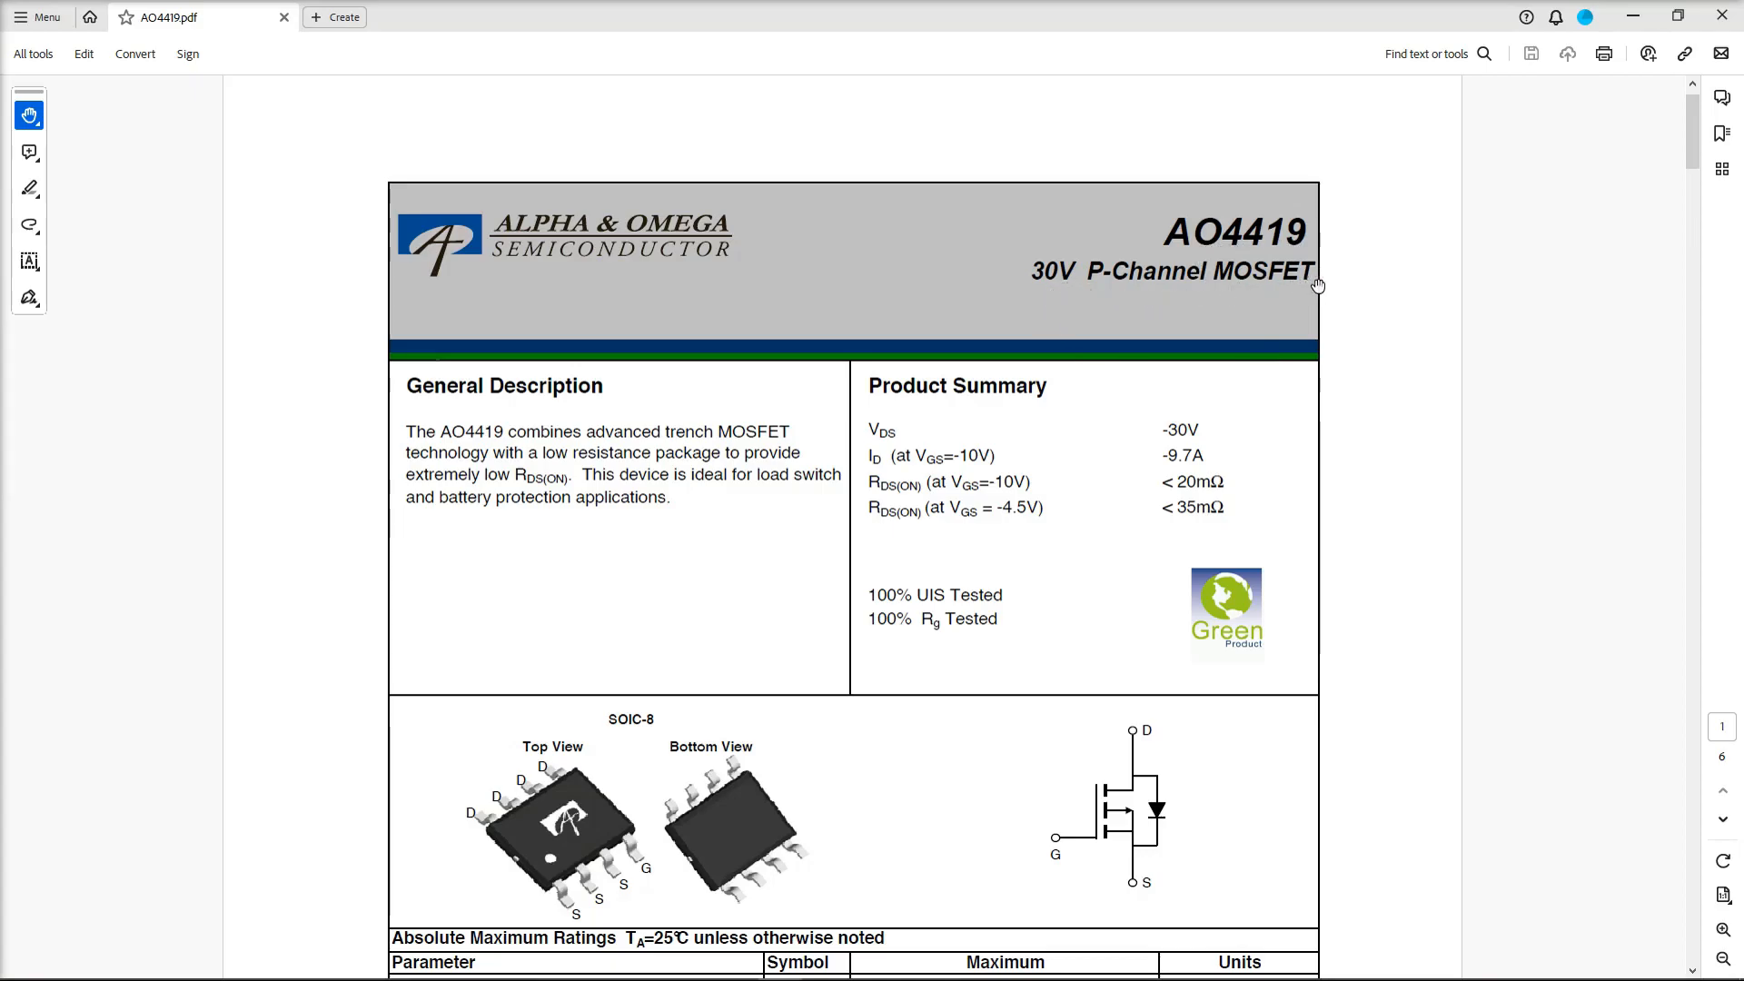
pyautogui.scroll(-3)
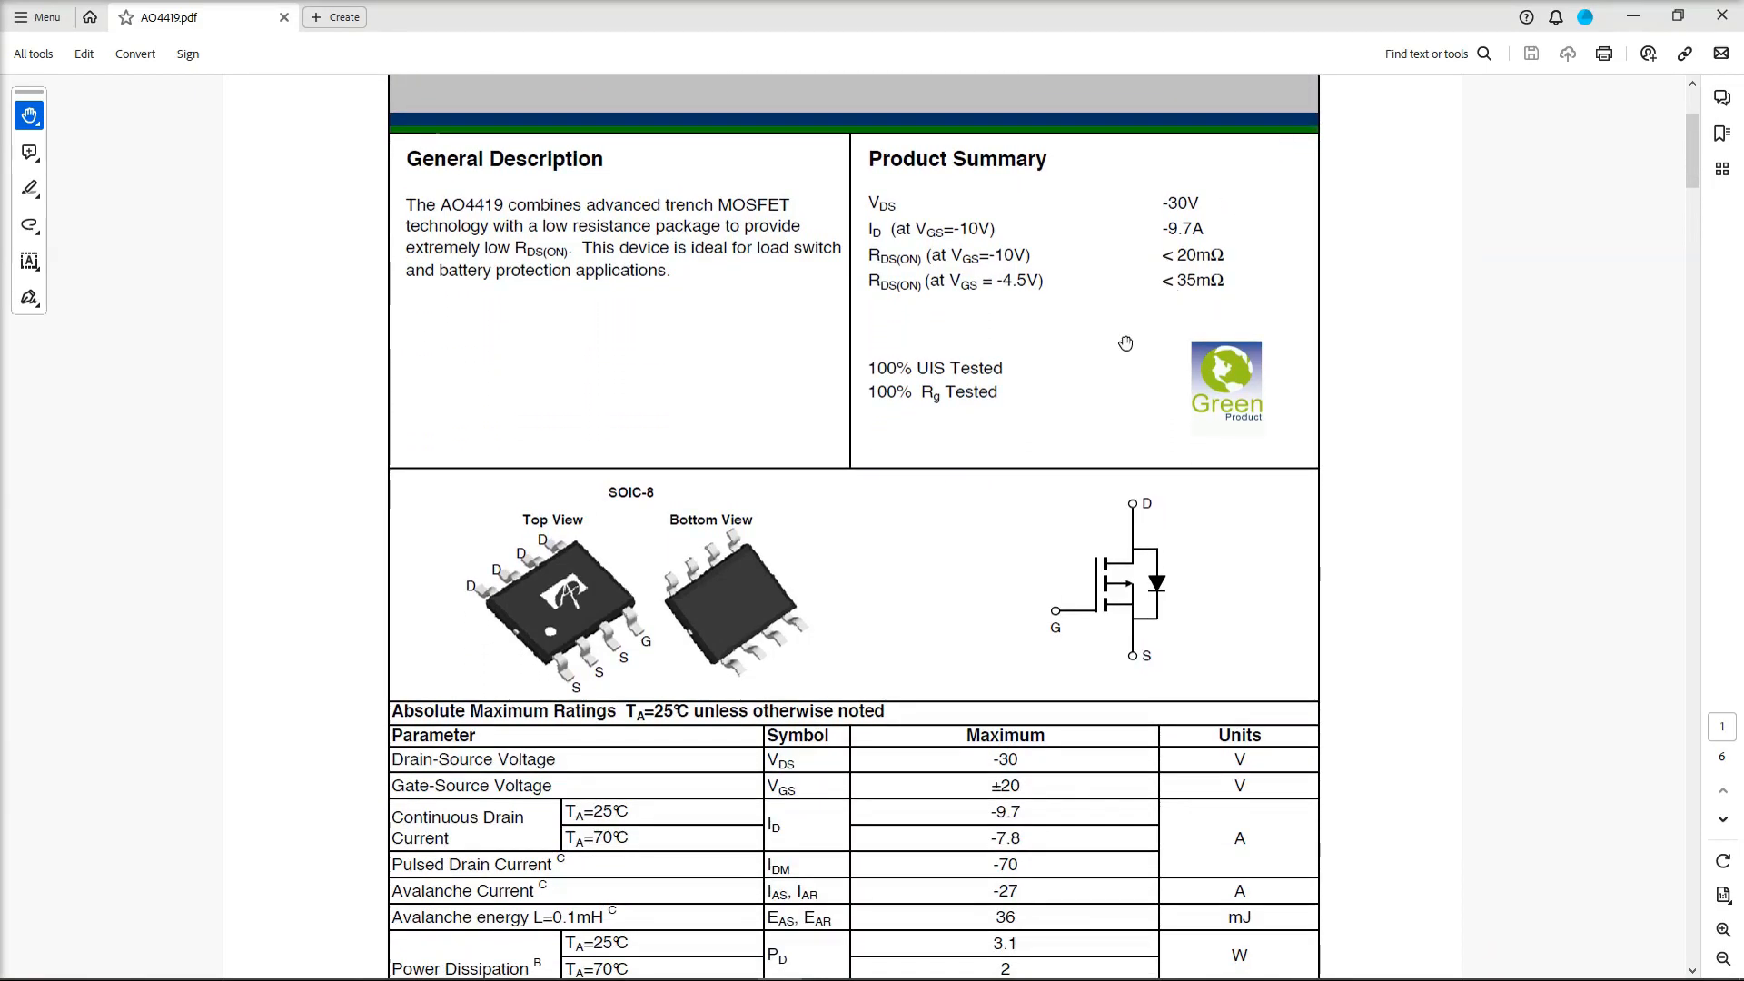
pyautogui.scroll(-3)
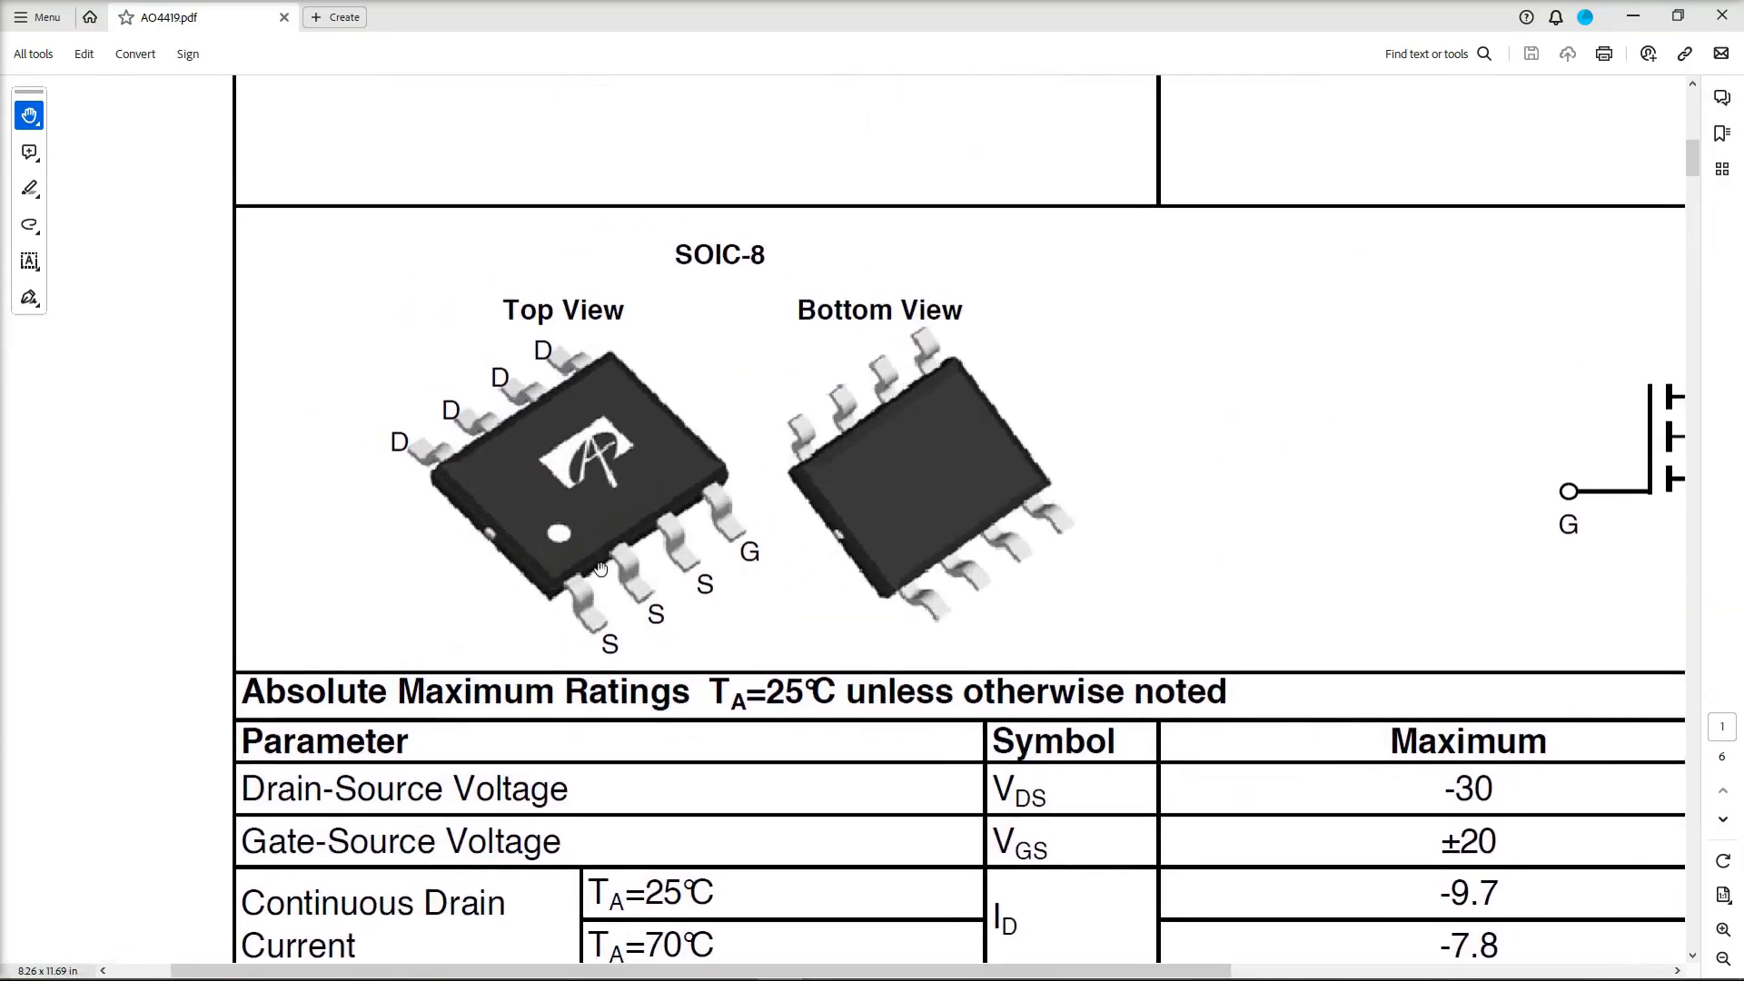
pyautogui.moveTo(397, 453)
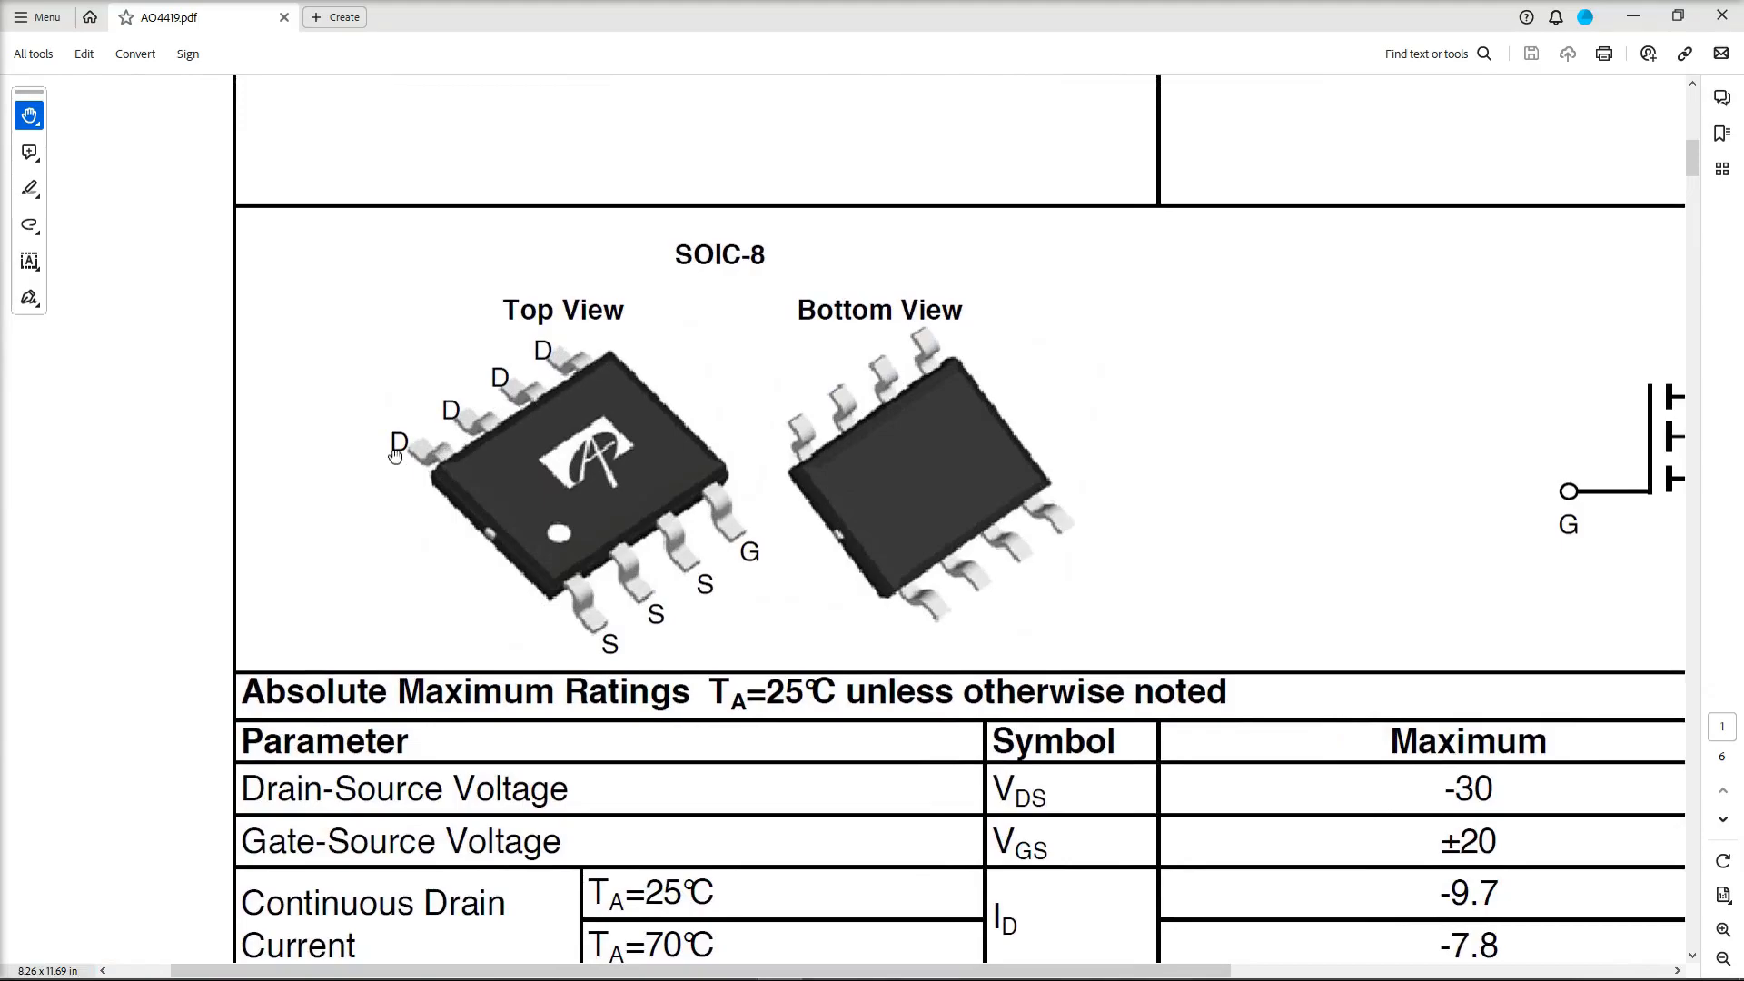
pyautogui.moveTo(456, 604)
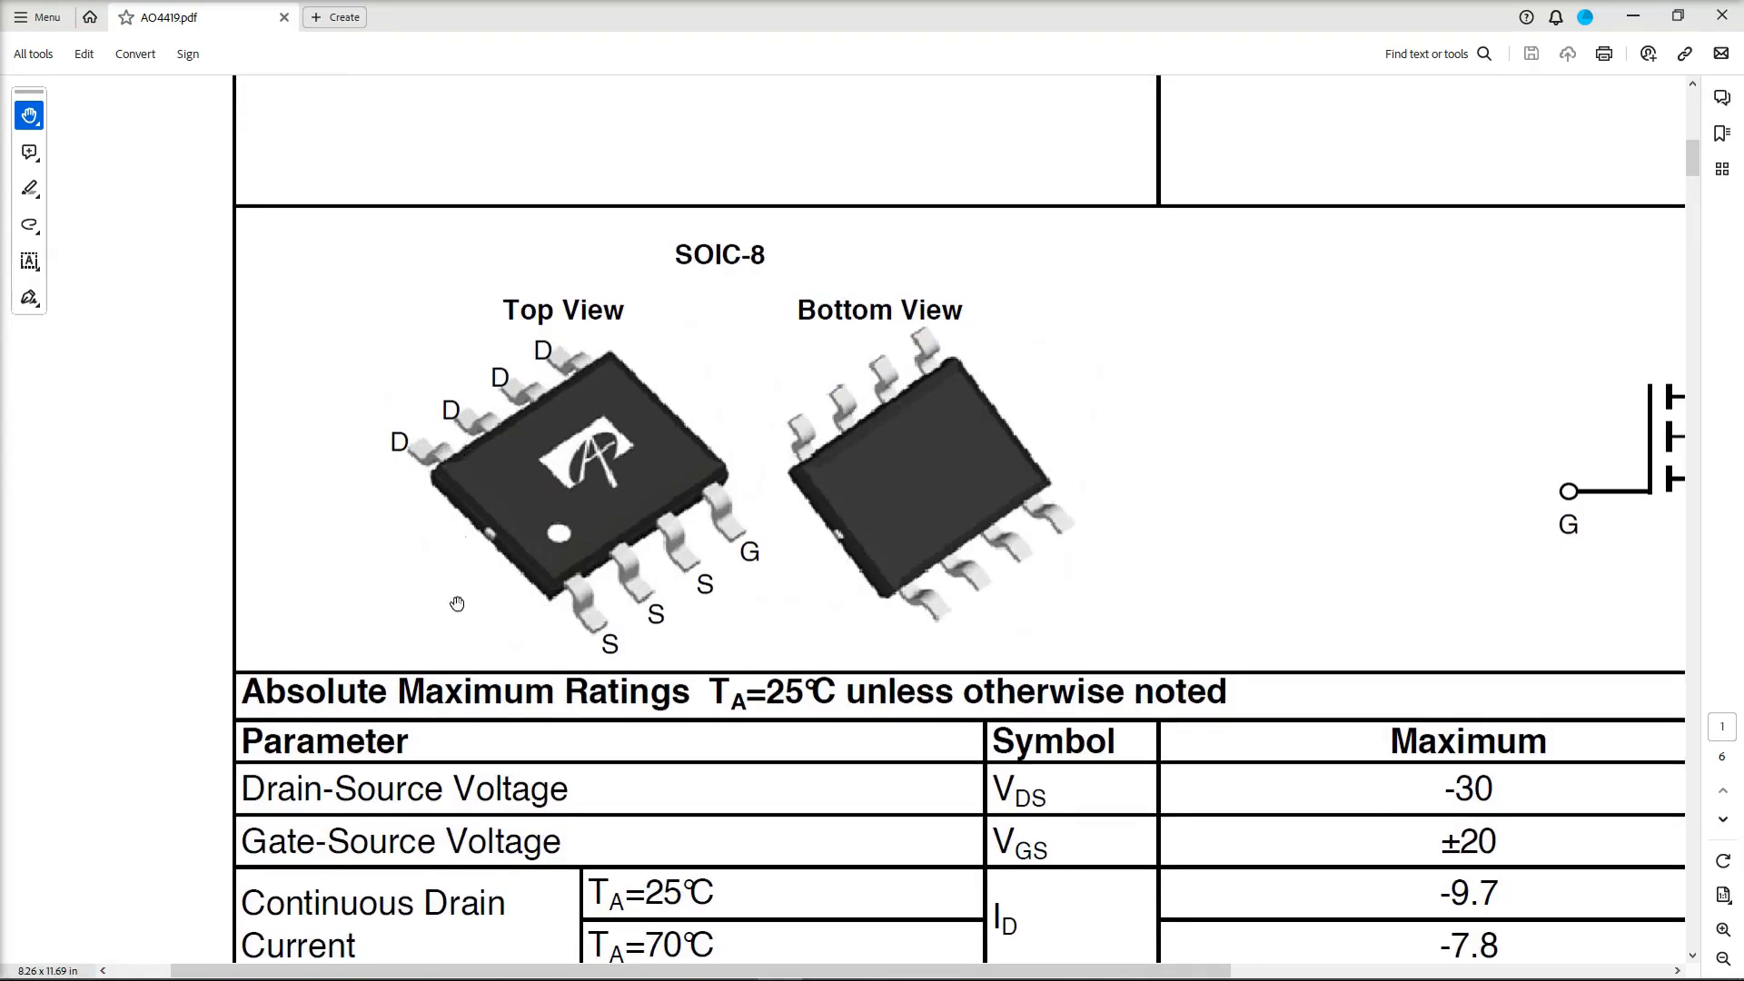
pyautogui.moveTo(665, 580)
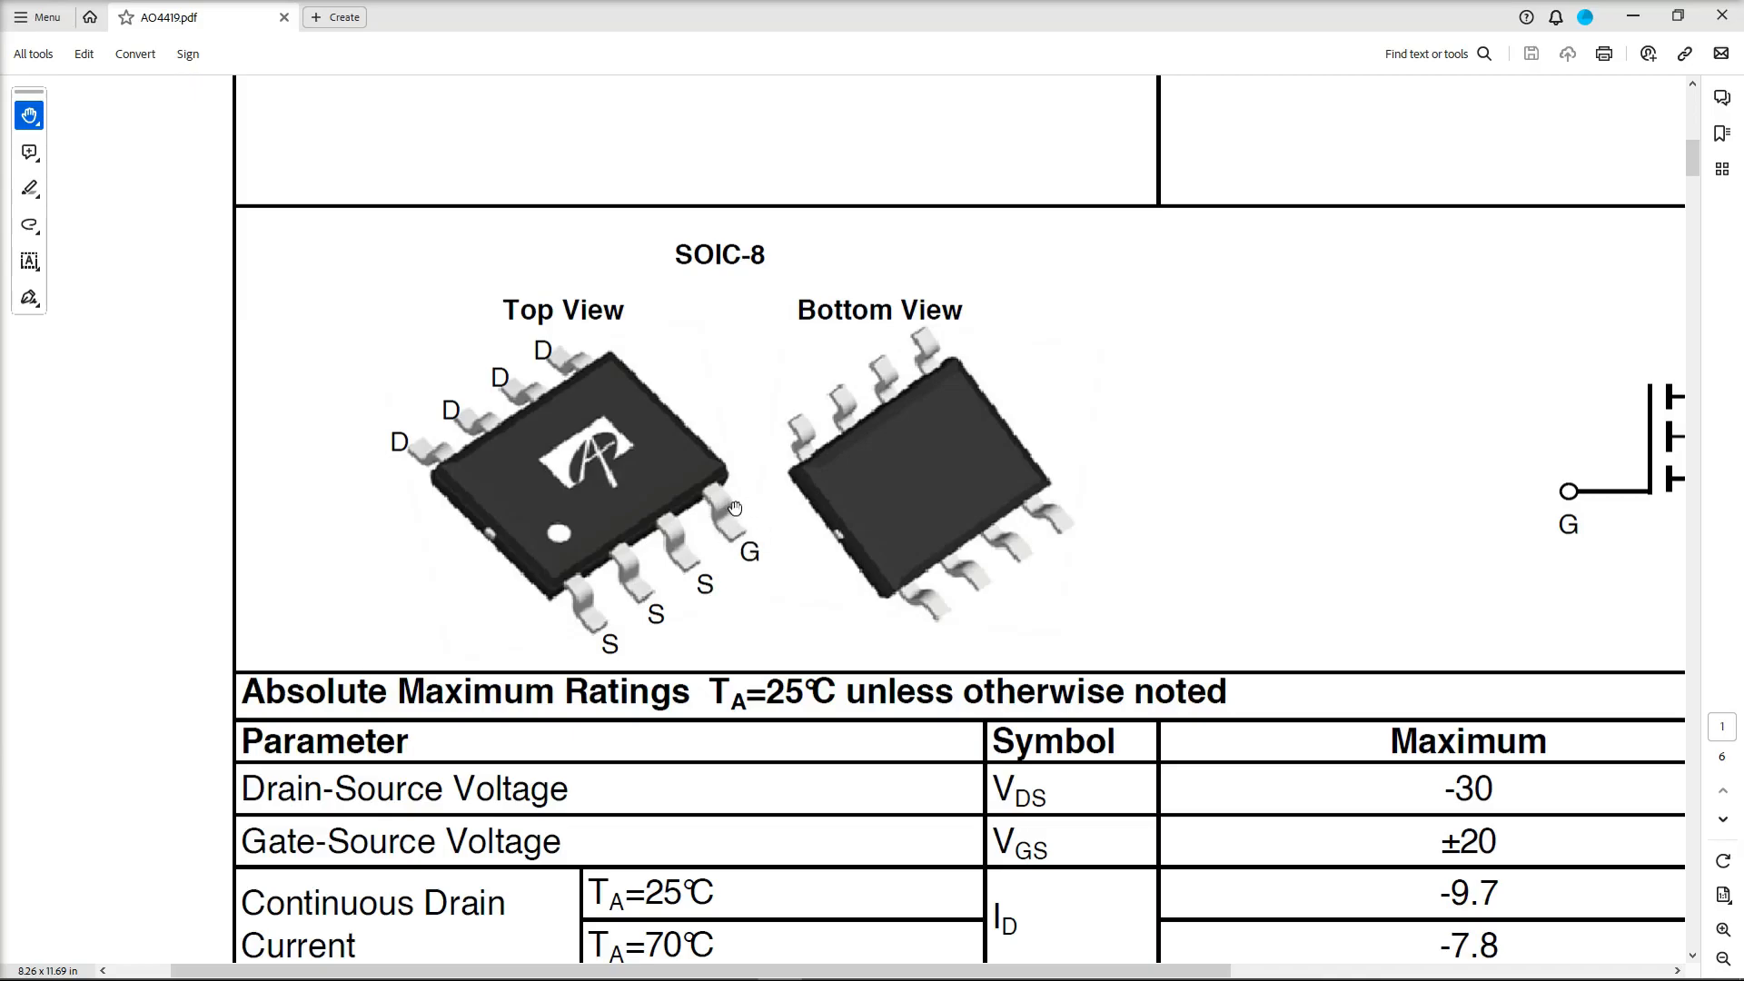
pyautogui.moveTo(724, 522)
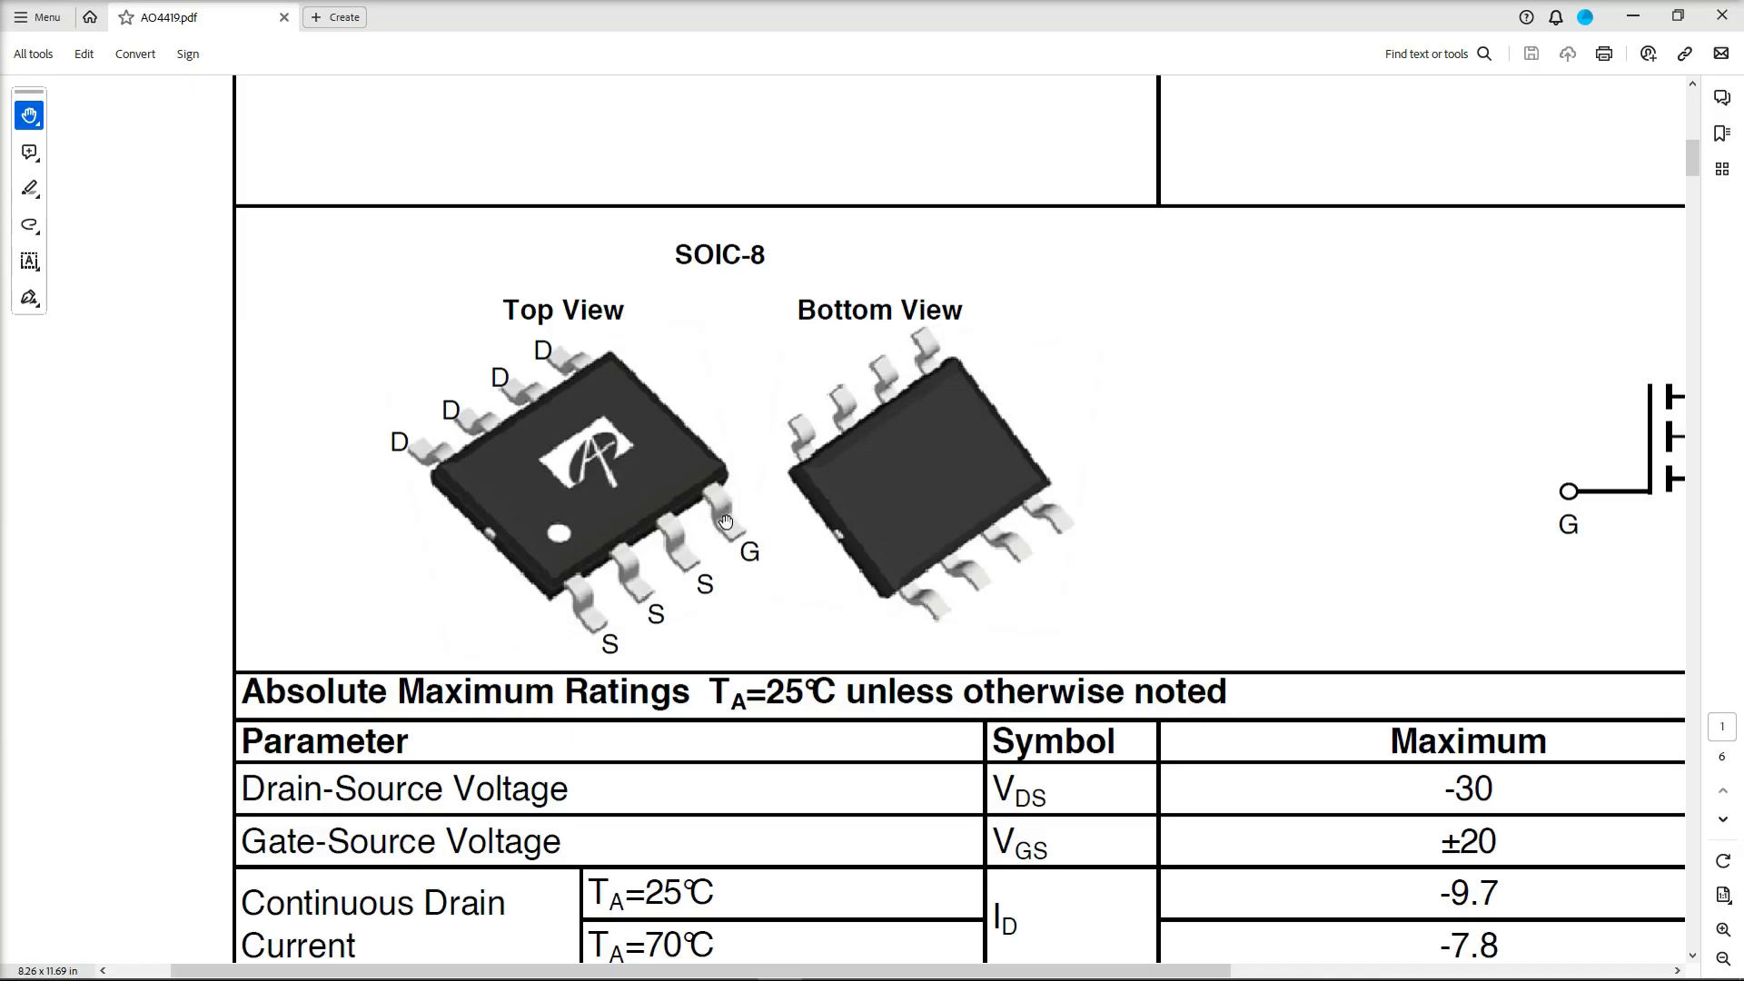
pyautogui.scroll(-3)
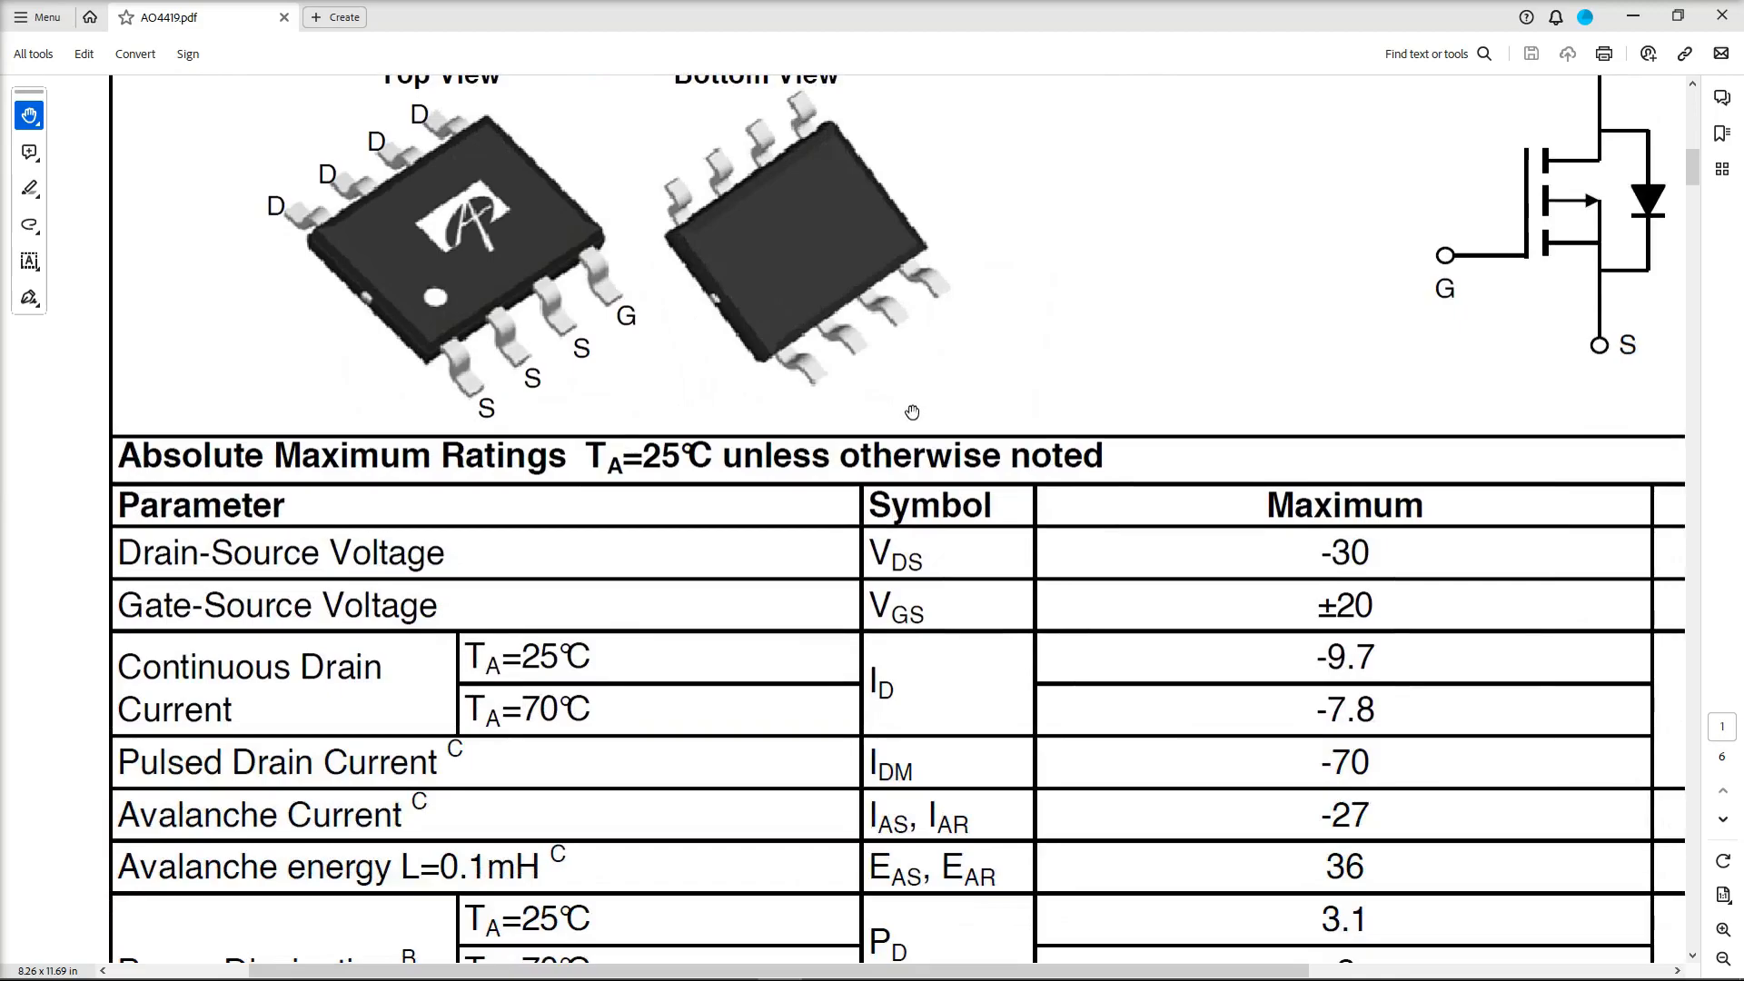